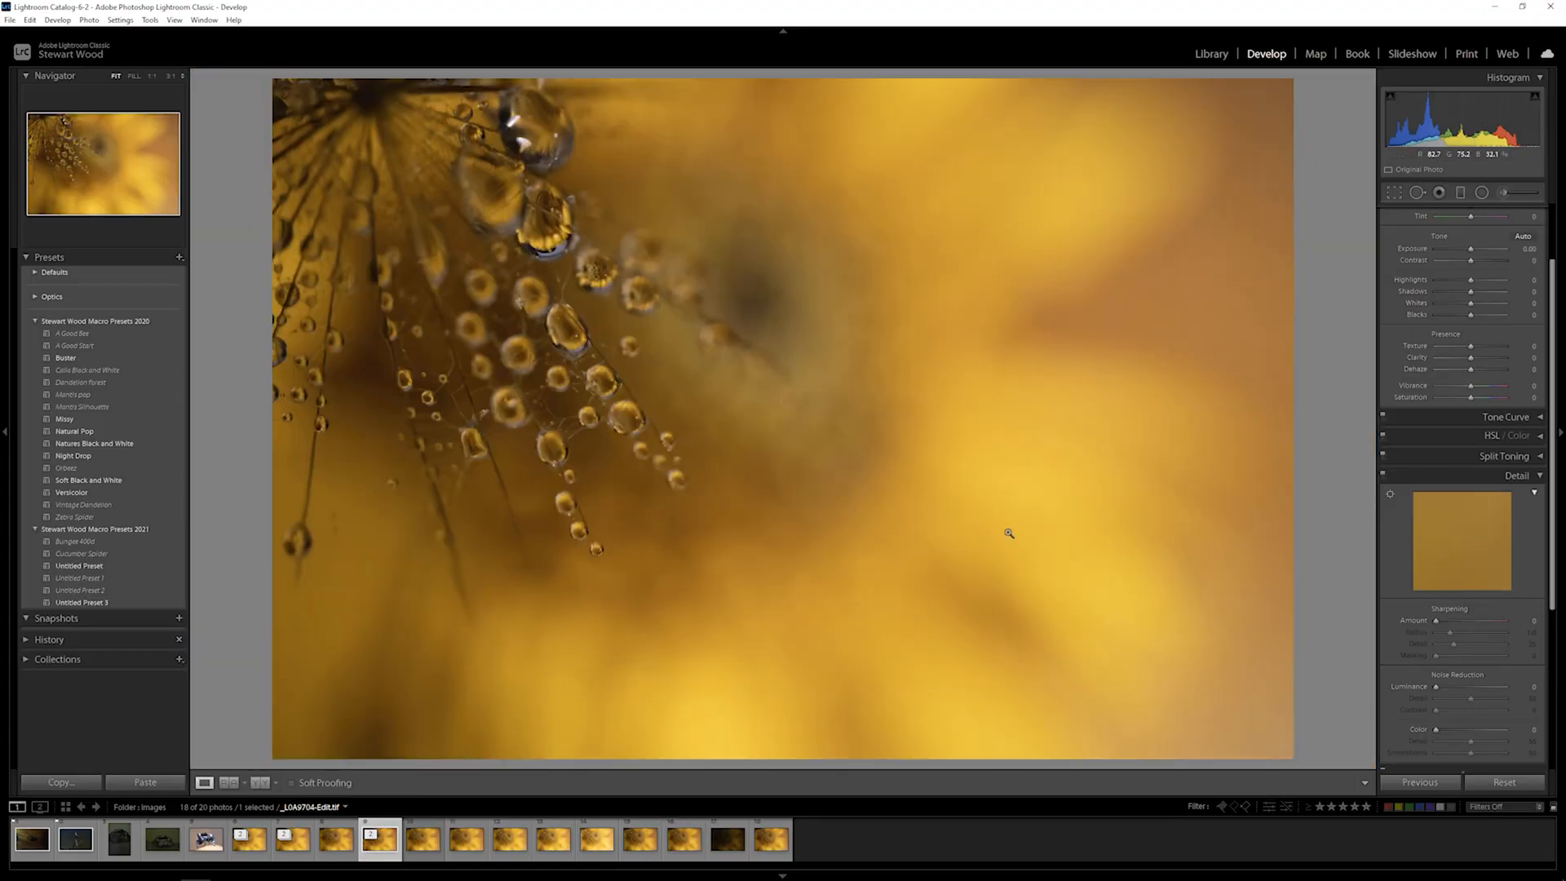
{"action": "left_click", "coordinate": [248, 839]}
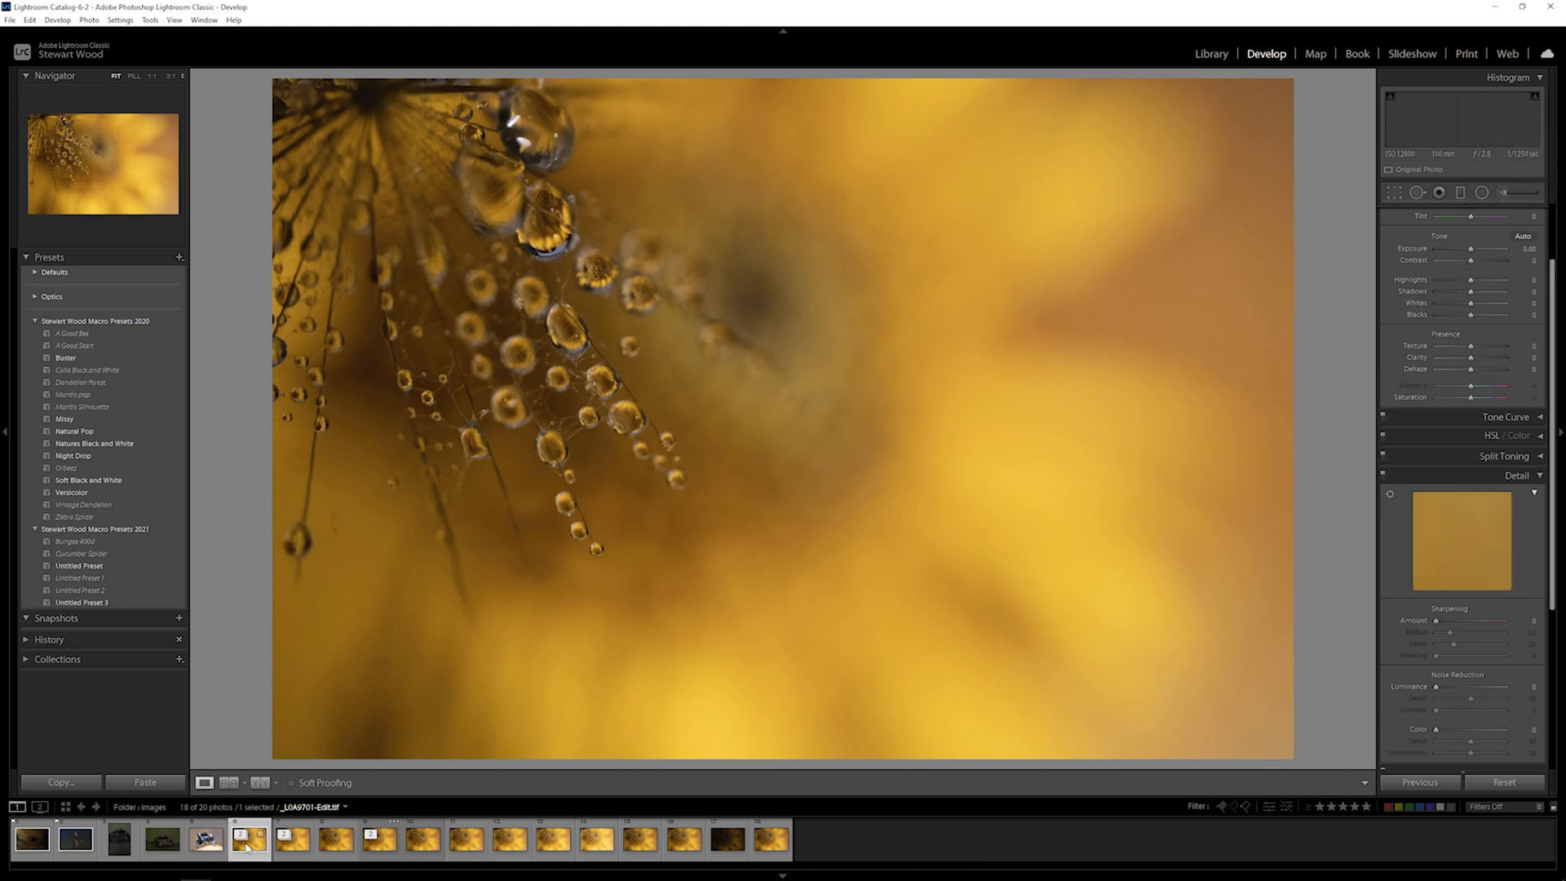
{"action": "left_click", "coordinate": [378, 840]}
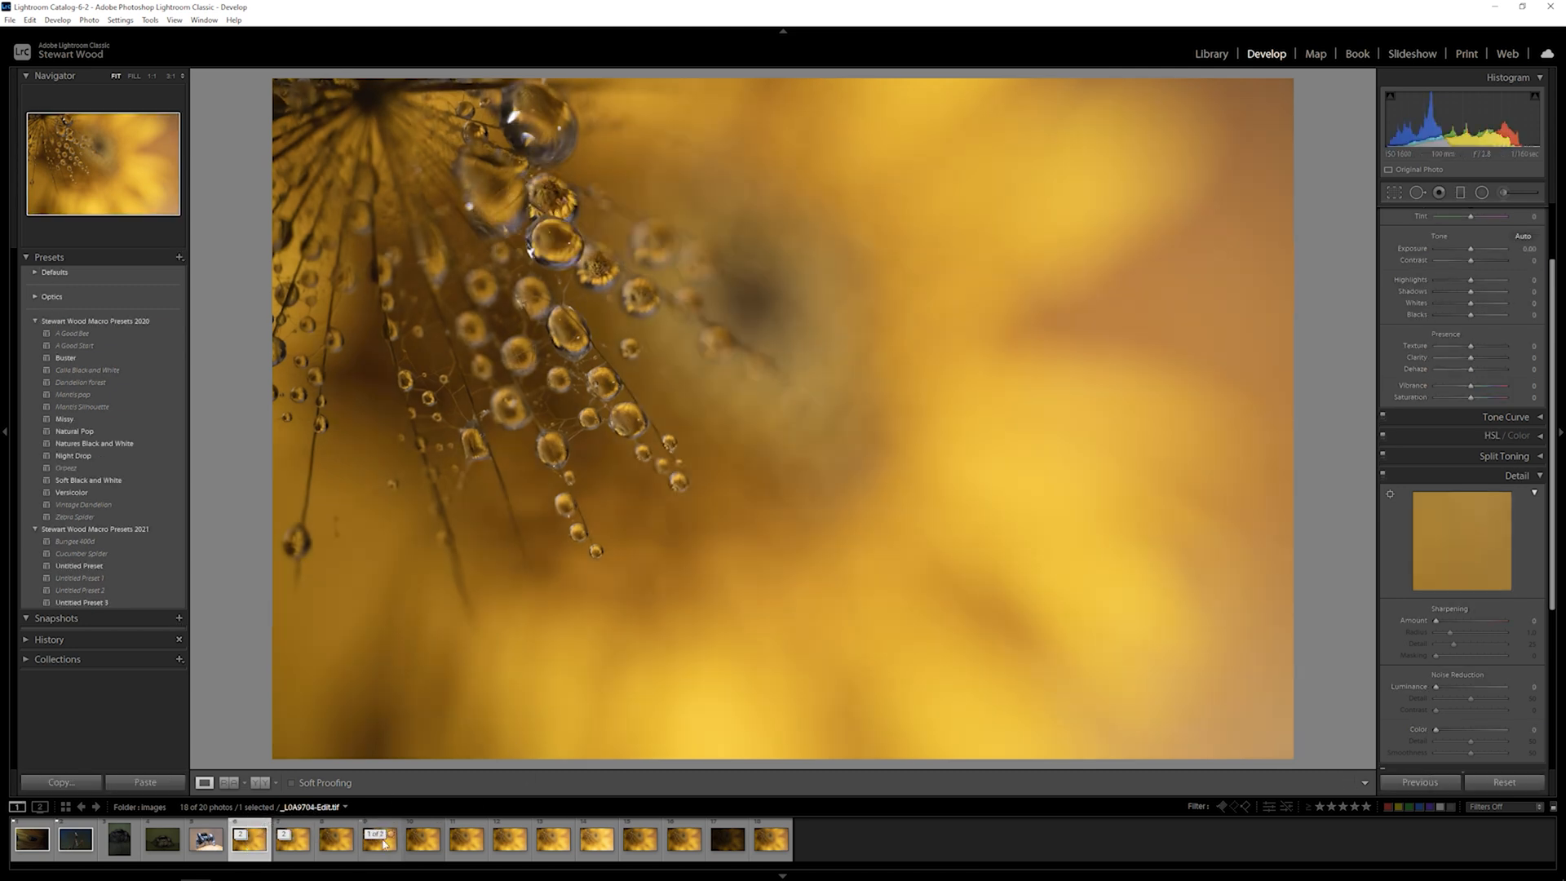